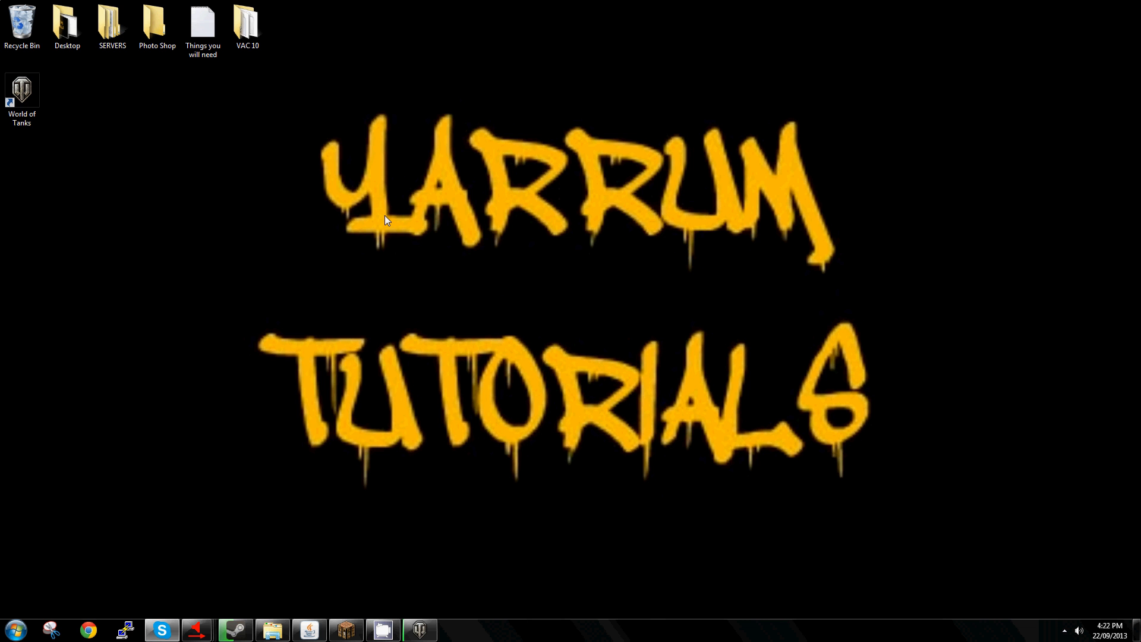
{"action": "mouse_move", "coordinate": [442, 118]}
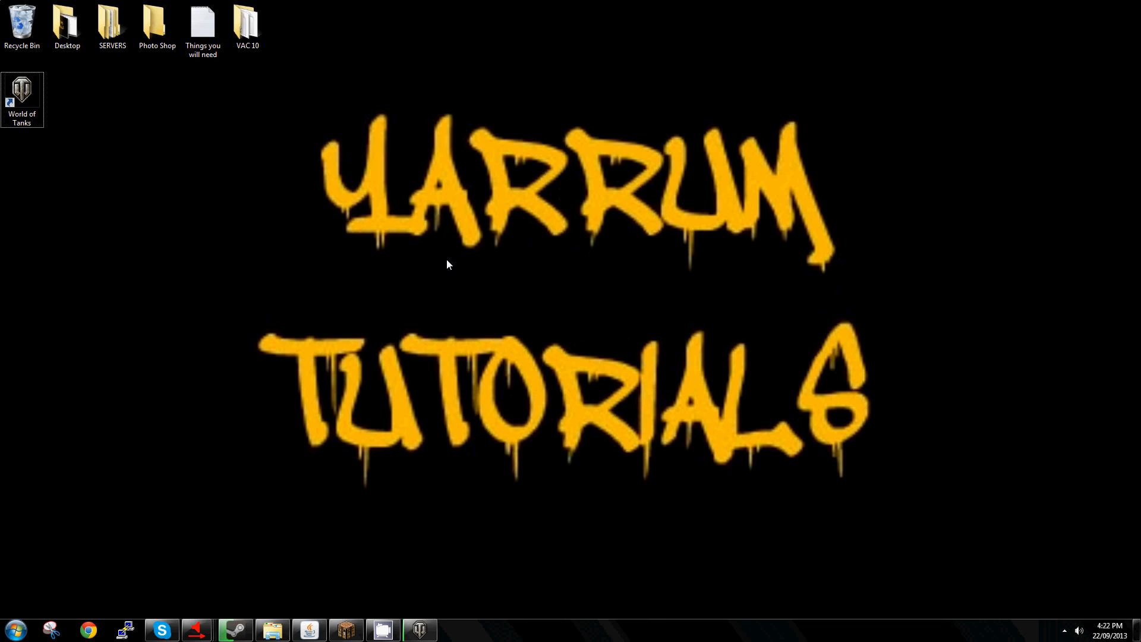
Browse the VAC 10 folder in Explorer and close it again.
{"action": "left_click", "coordinate": [248, 24]}
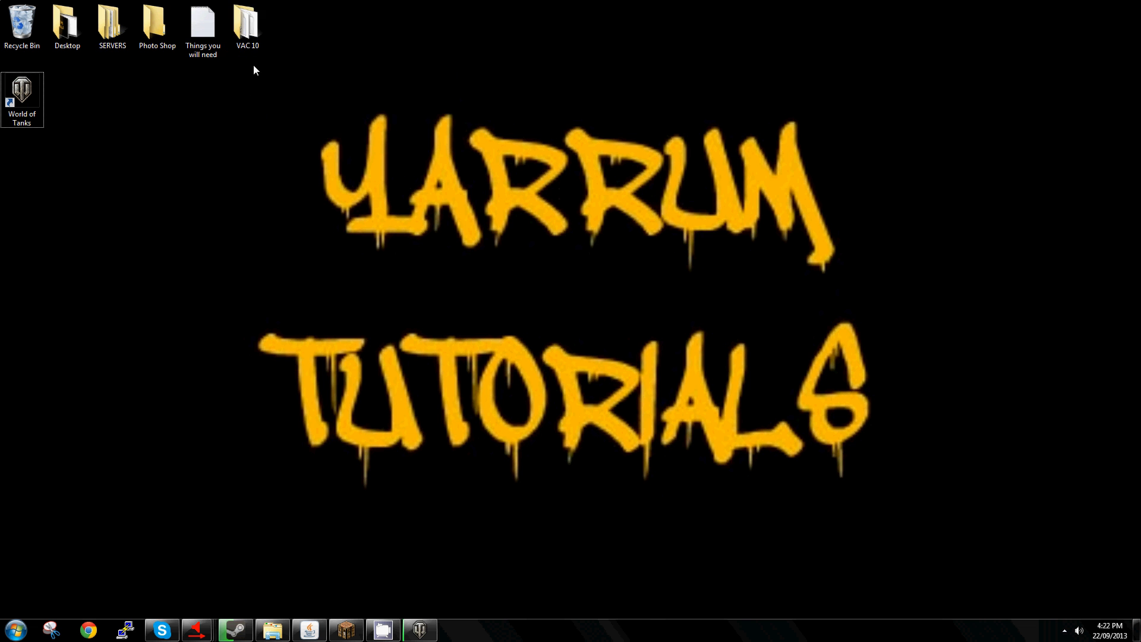
{"action": "left_click", "coordinate": [247, 21]}
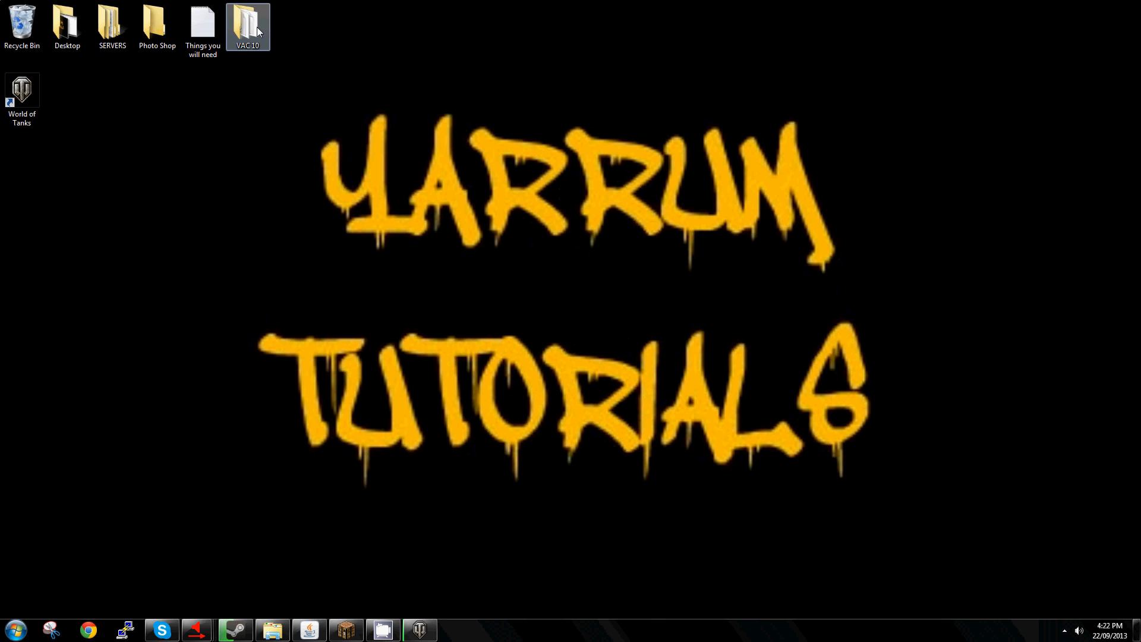
{"action": "double_click", "coordinate": [248, 22]}
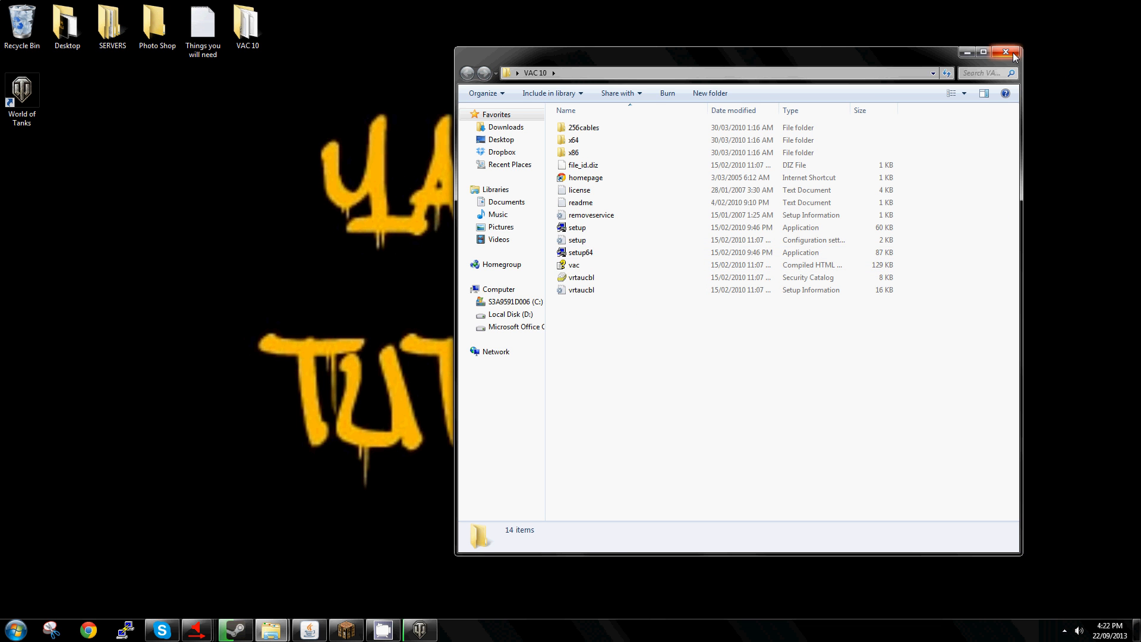
{"action": "left_click", "coordinate": [1006, 51]}
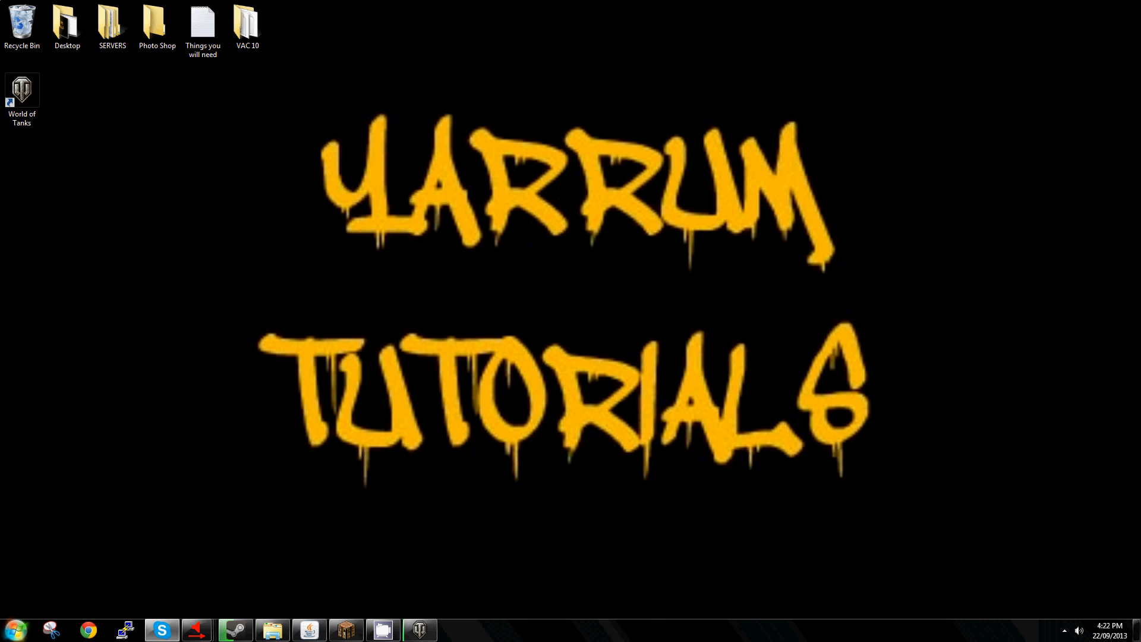
Launch Audio Repeater (MME) from Start > All Programs > Virtual Audio Cable.
{"action": "left_click", "coordinate": [13, 630]}
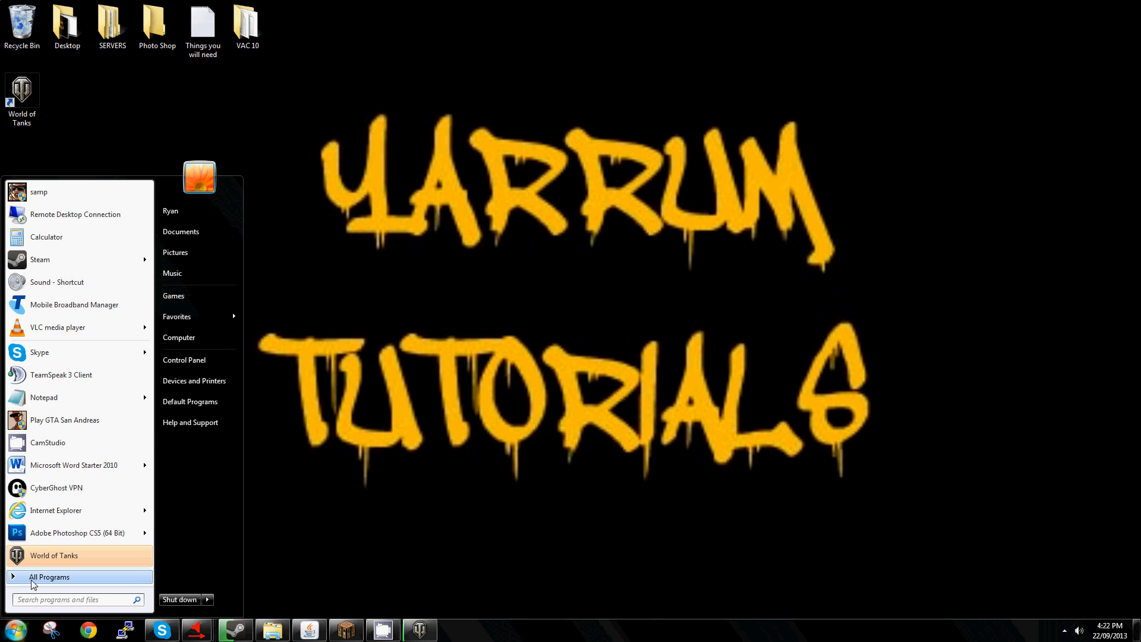
{"action": "left_click", "coordinate": [50, 577]}
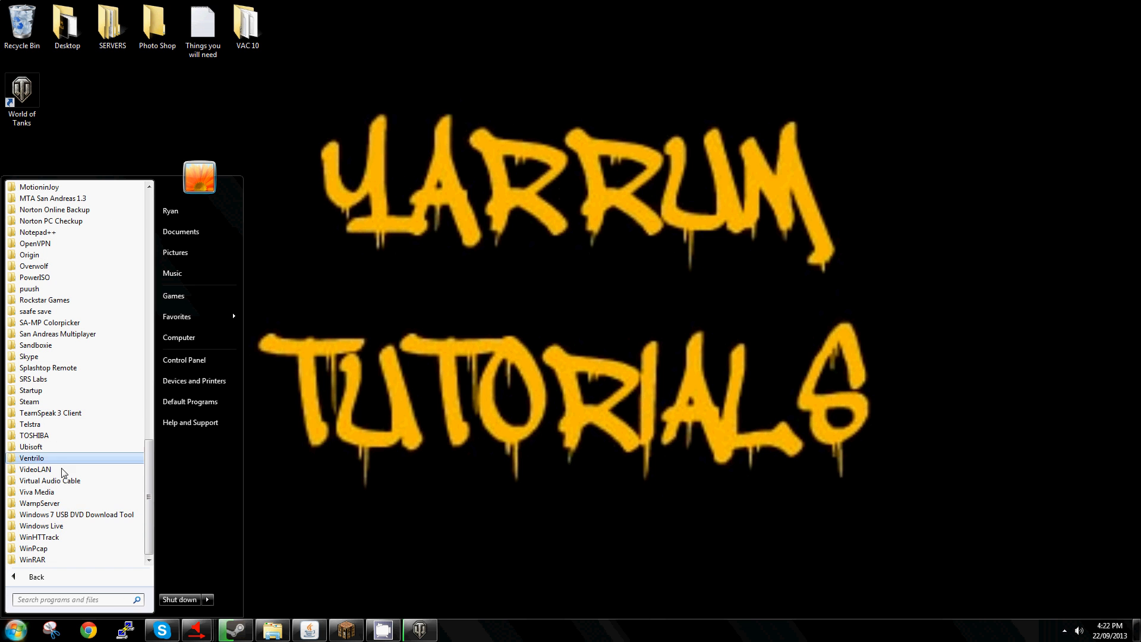
{"action": "left_click", "coordinate": [50, 480]}
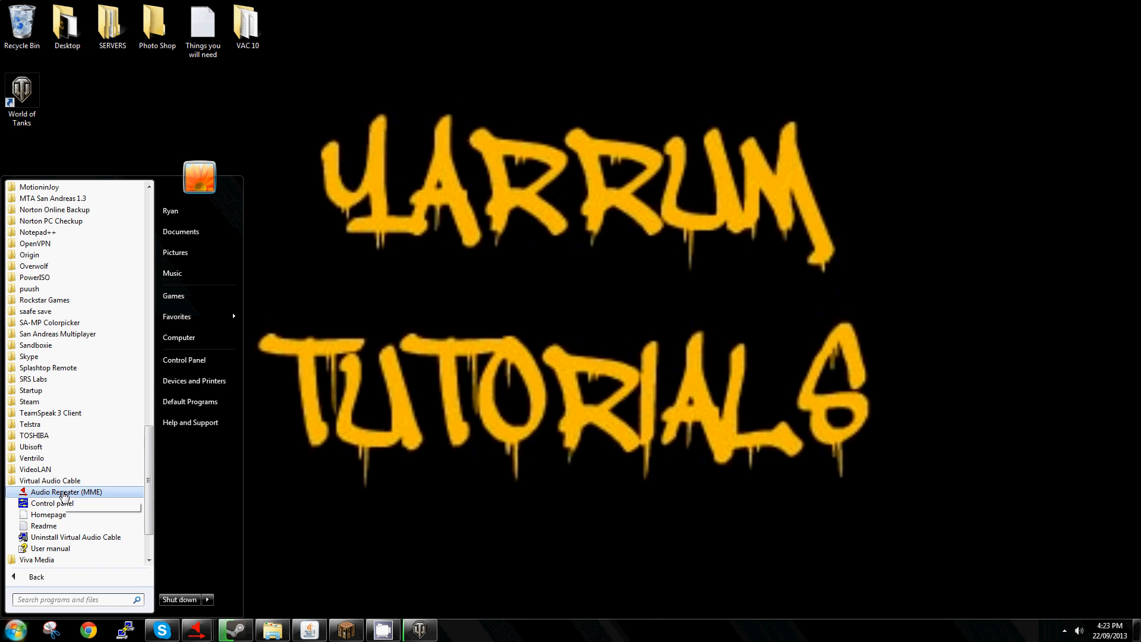
{"action": "left_click", "coordinate": [50, 503]}
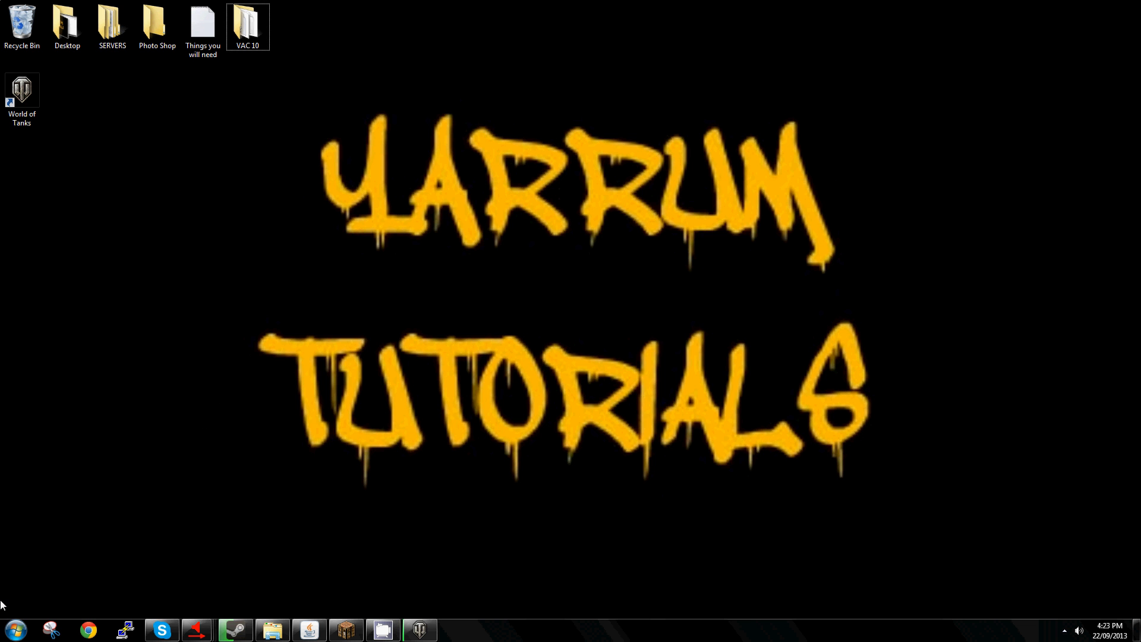
Launch another Audio Repeater (MME) instance and bring the repeater windows forward.
{"action": "left_click", "coordinate": [15, 630]}
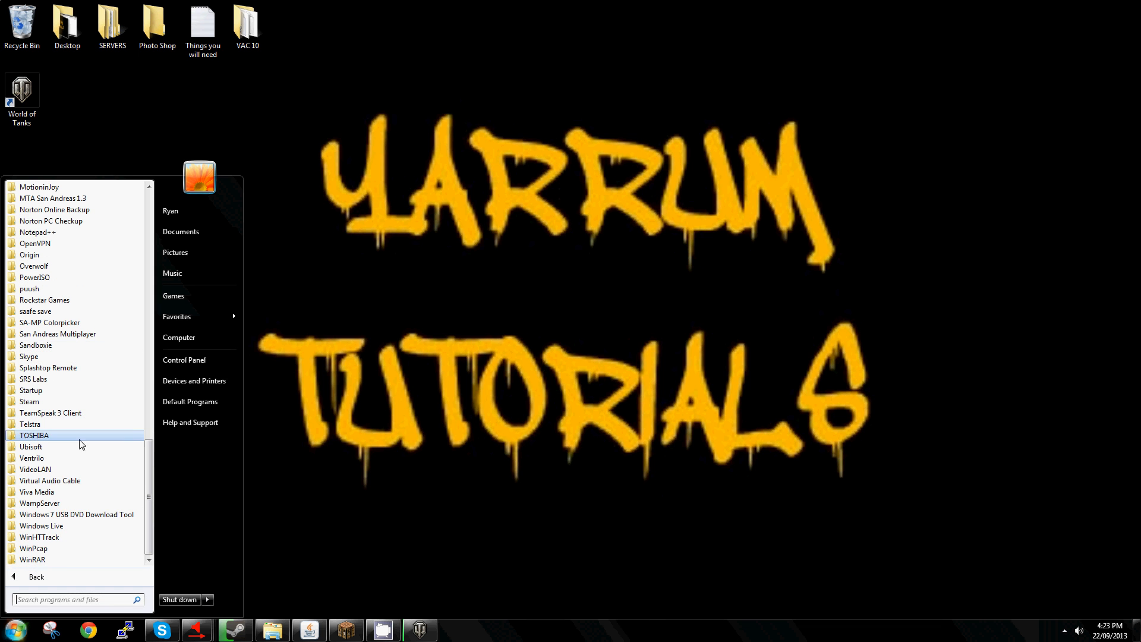
{"action": "left_click", "coordinate": [50, 480]}
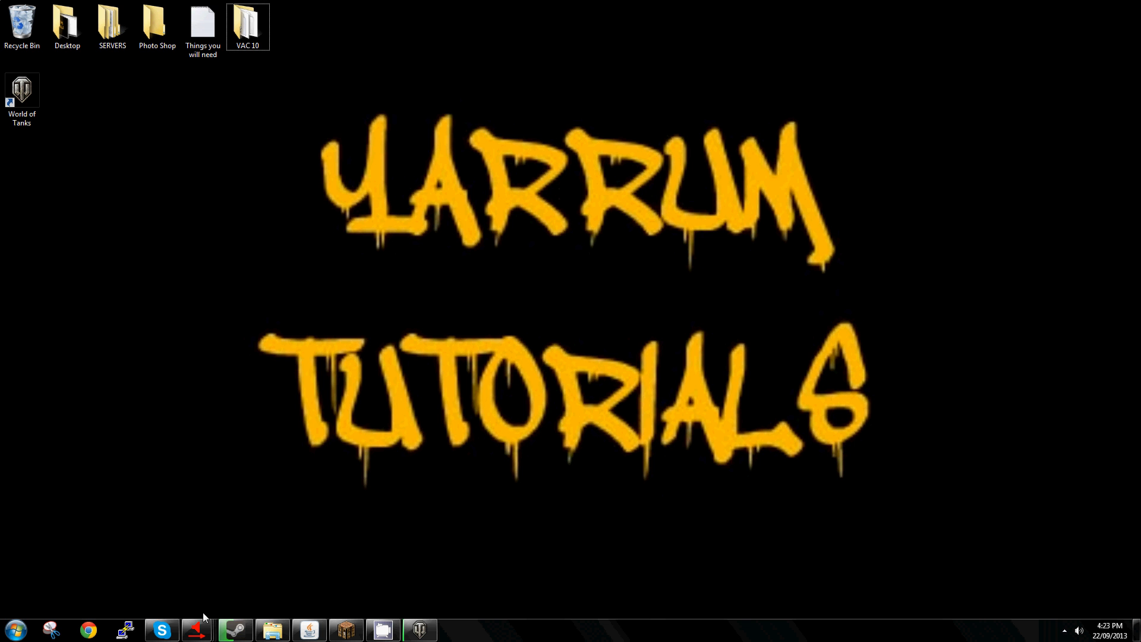
{"action": "left_click", "coordinate": [196, 627]}
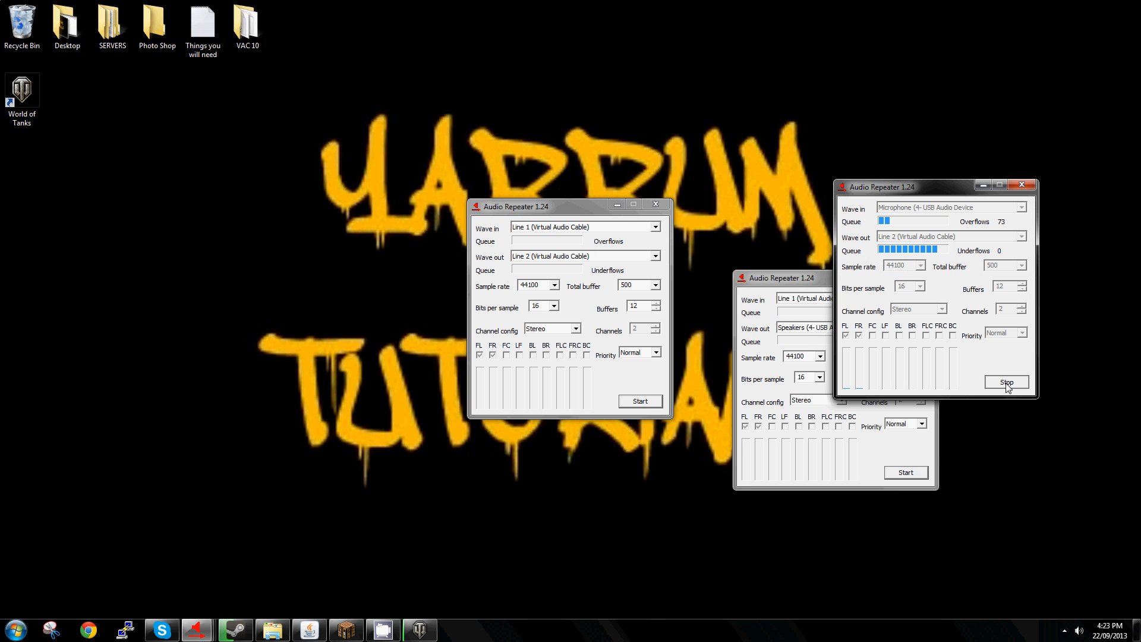
Restart the Microphone→Line 2 repeater and start the Line 1→Line 2 and Line 1→Speakers repeaters.
{"action": "left_click", "coordinate": [1007, 382]}
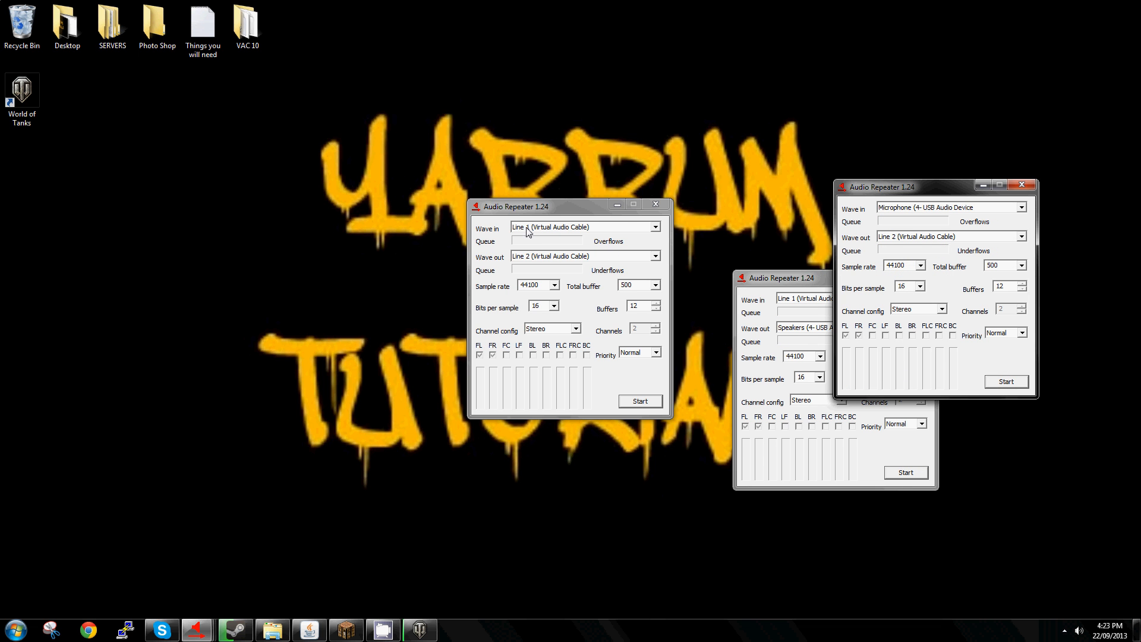
{"action": "left_click", "coordinate": [640, 401]}
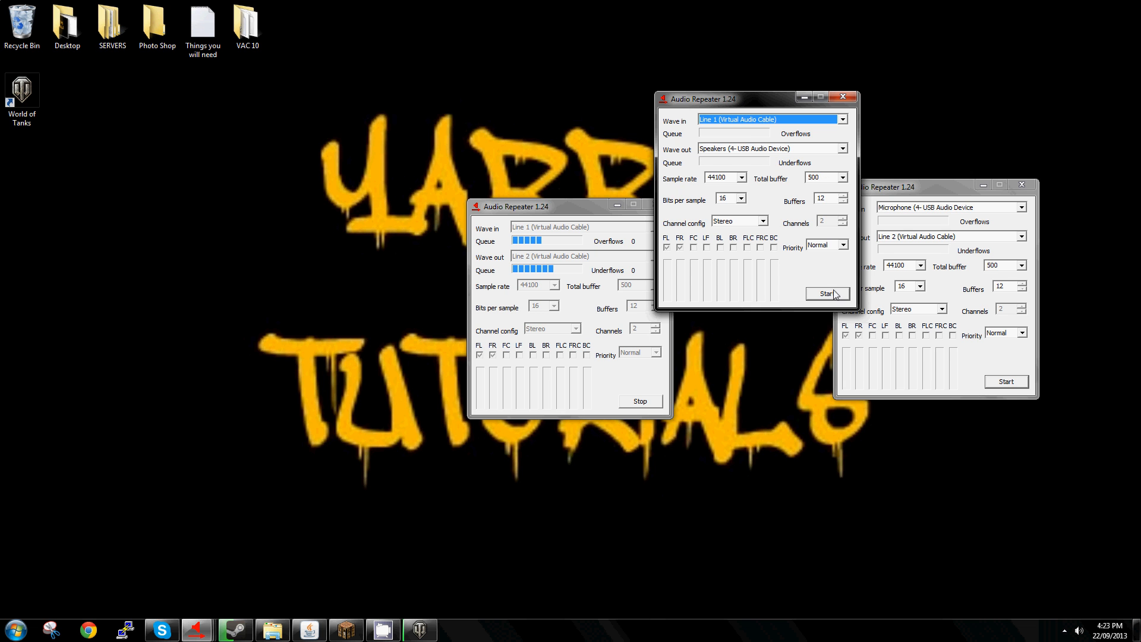
{"action": "left_click", "coordinate": [828, 294]}
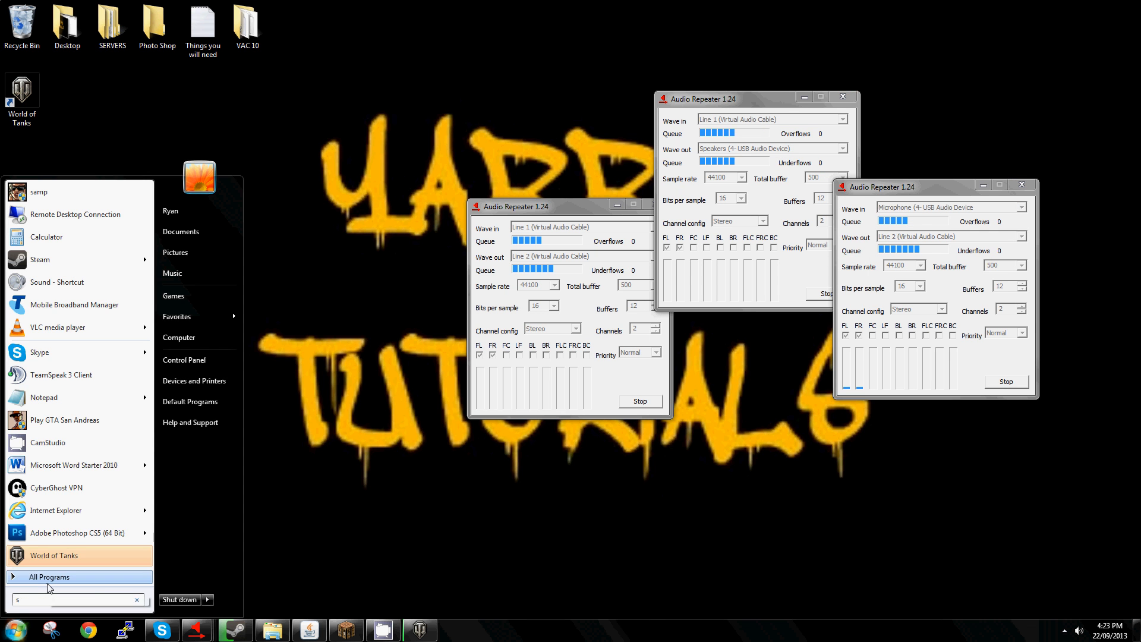
Set Line 1 (Virtual Audio Cable) as the default playback device in Sound and confirm with OK.
{"action": "type", "text": "sound"}
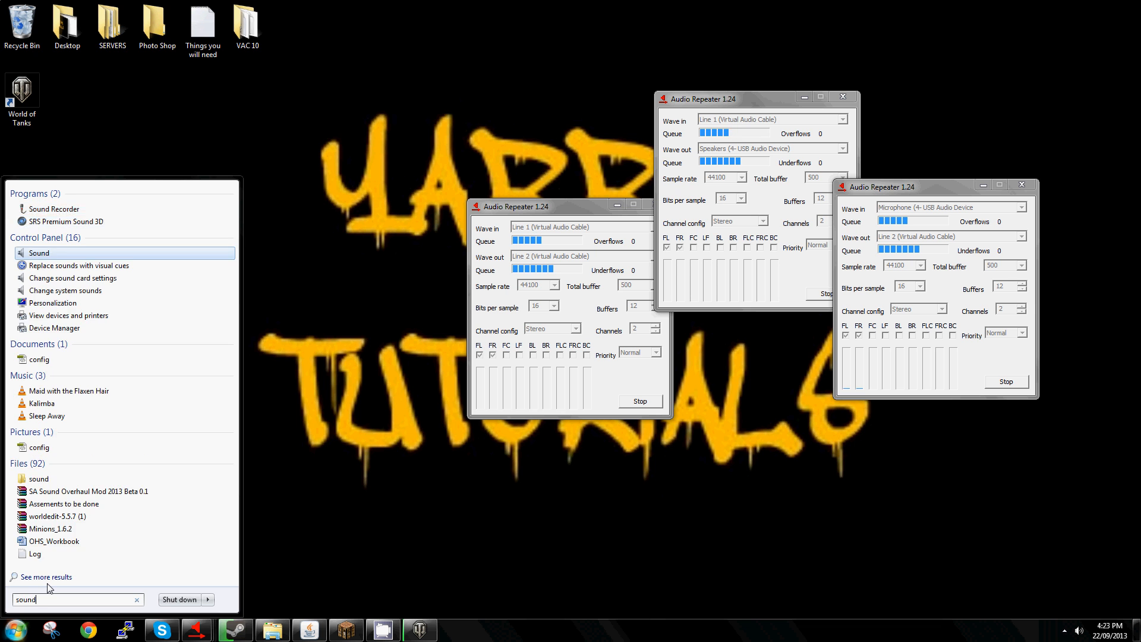
{"action": "left_click", "coordinate": [39, 253]}
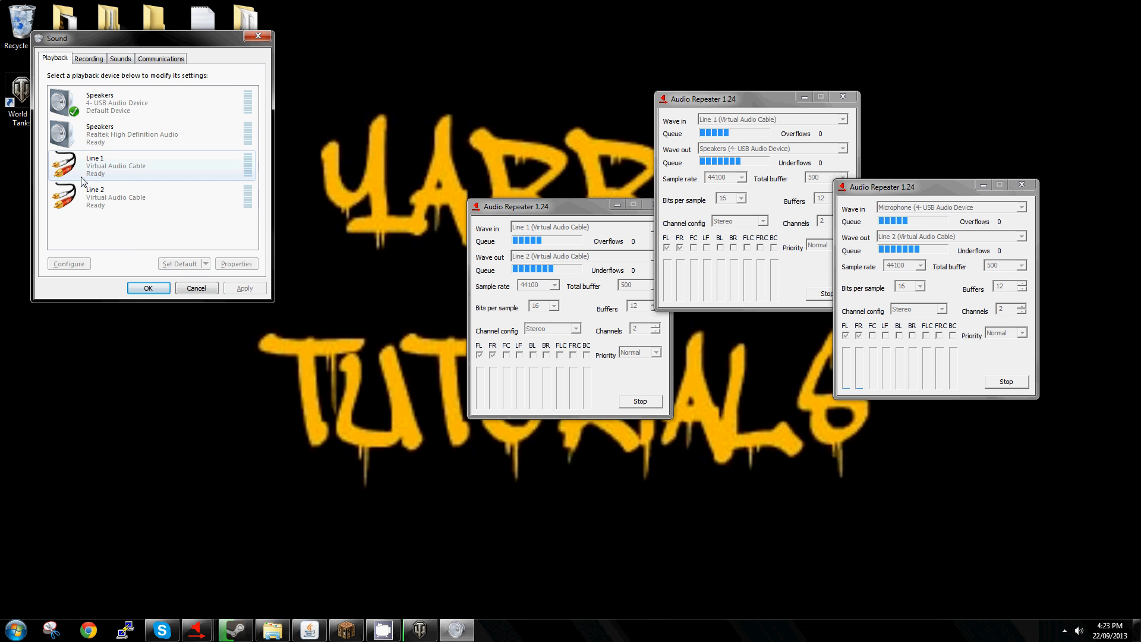
{"action": "right_click", "coordinate": [95, 164]}
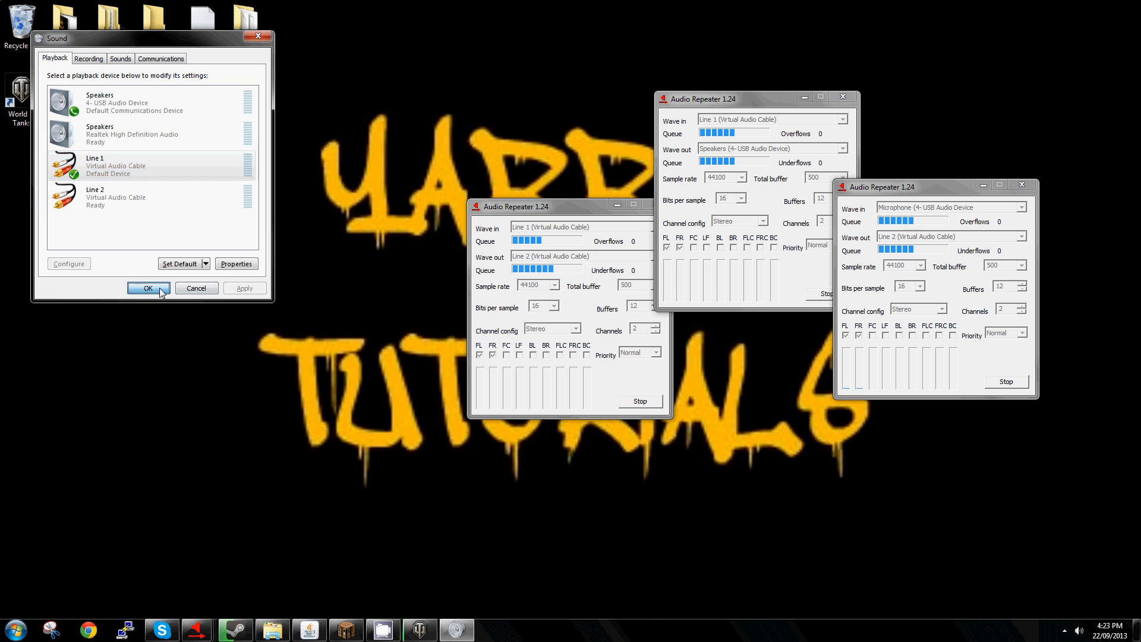
{"action": "left_click", "coordinate": [148, 288]}
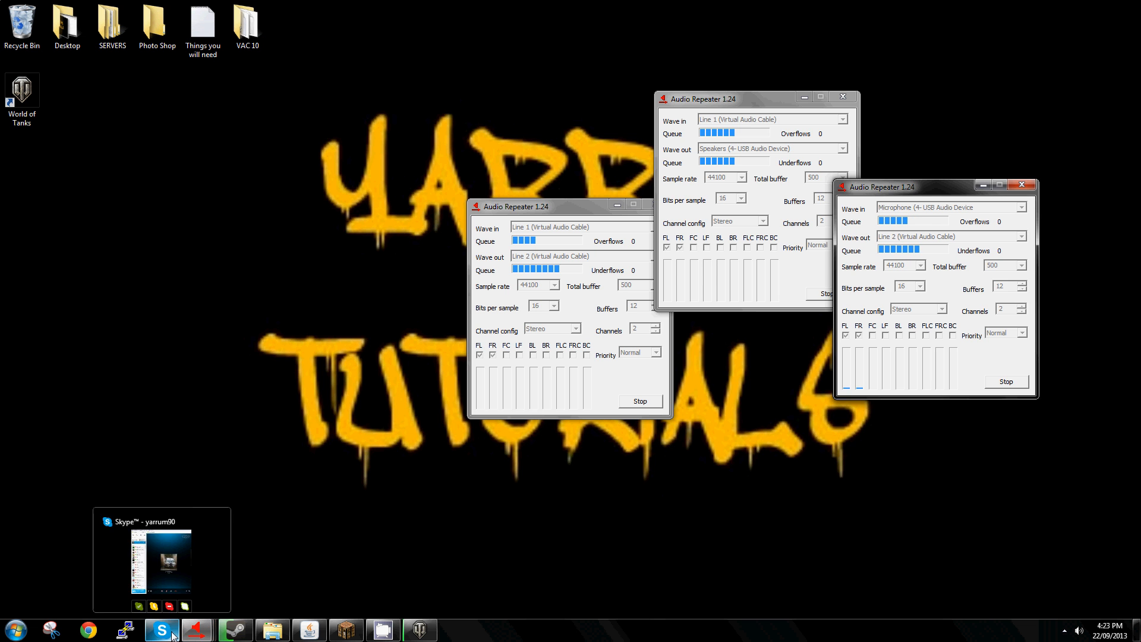
Choose Line 2 (Virtual Audio Cable) as Skype's microphone in Audio settings and save.
{"action": "left_click", "coordinate": [701, 42]}
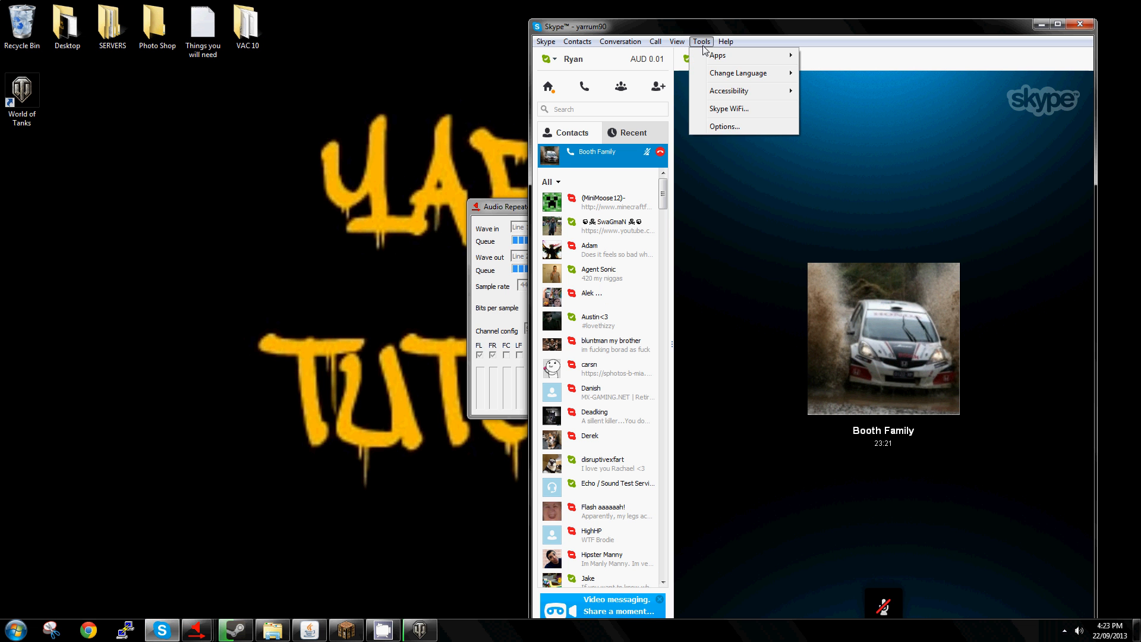
{"action": "left_click", "coordinate": [724, 126]}
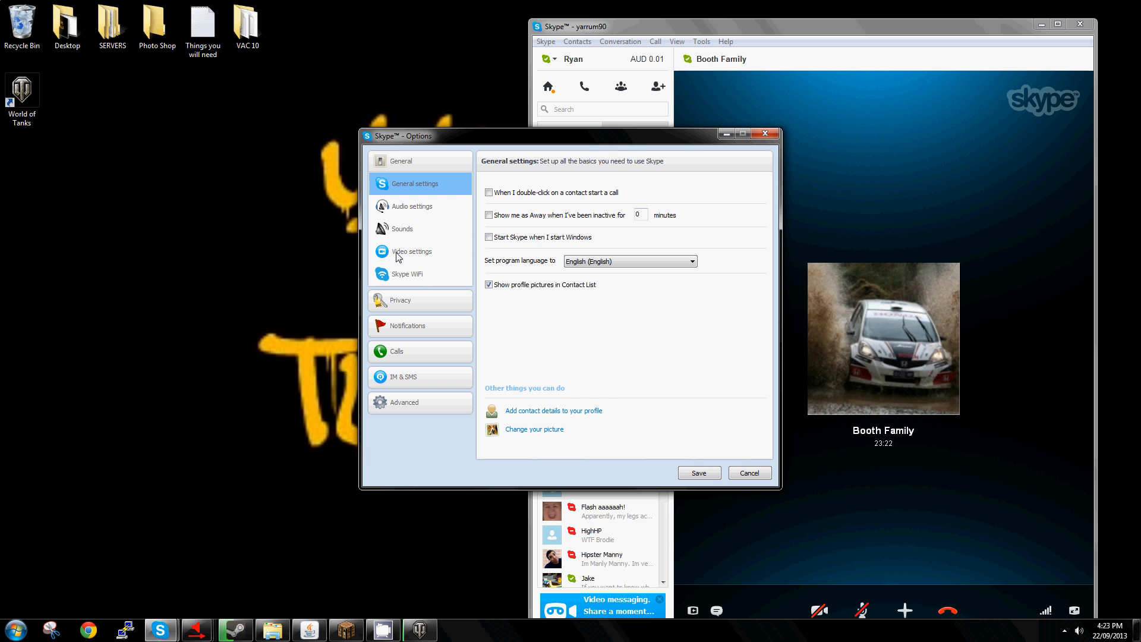
{"action": "left_click", "coordinate": [412, 205]}
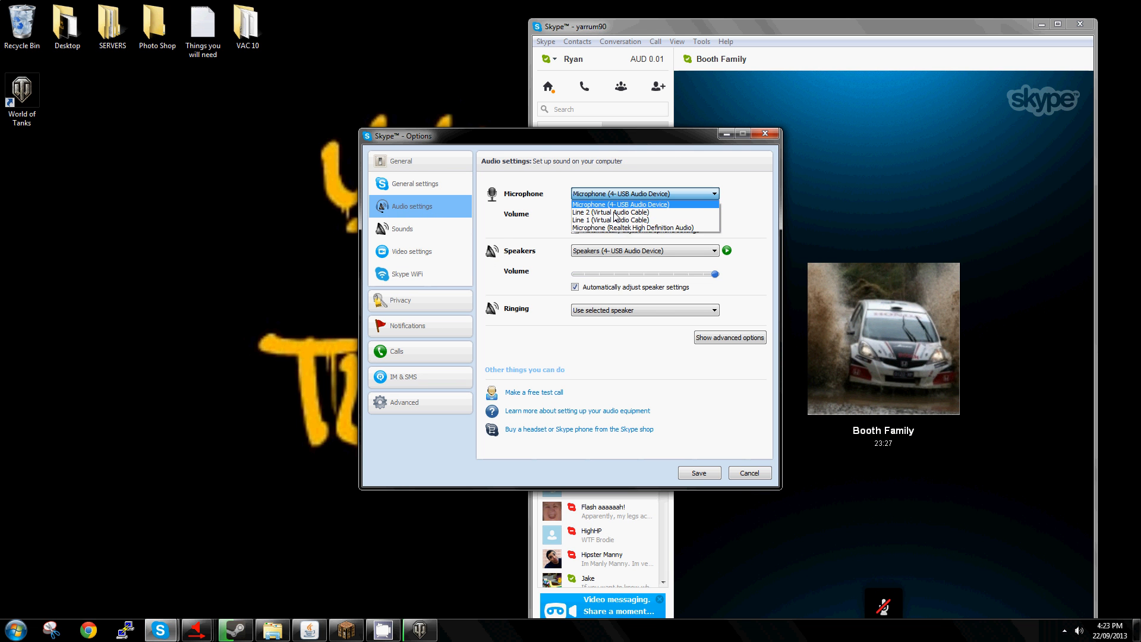
{"action": "left_click", "coordinate": [609, 211]}
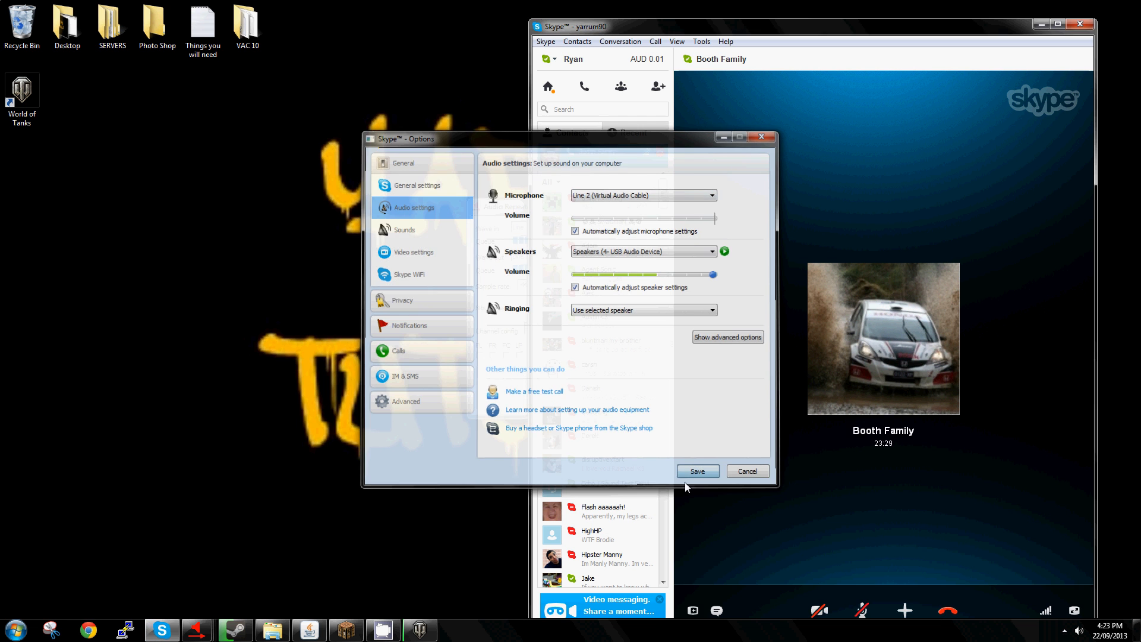
{"action": "left_click", "coordinate": [696, 471]}
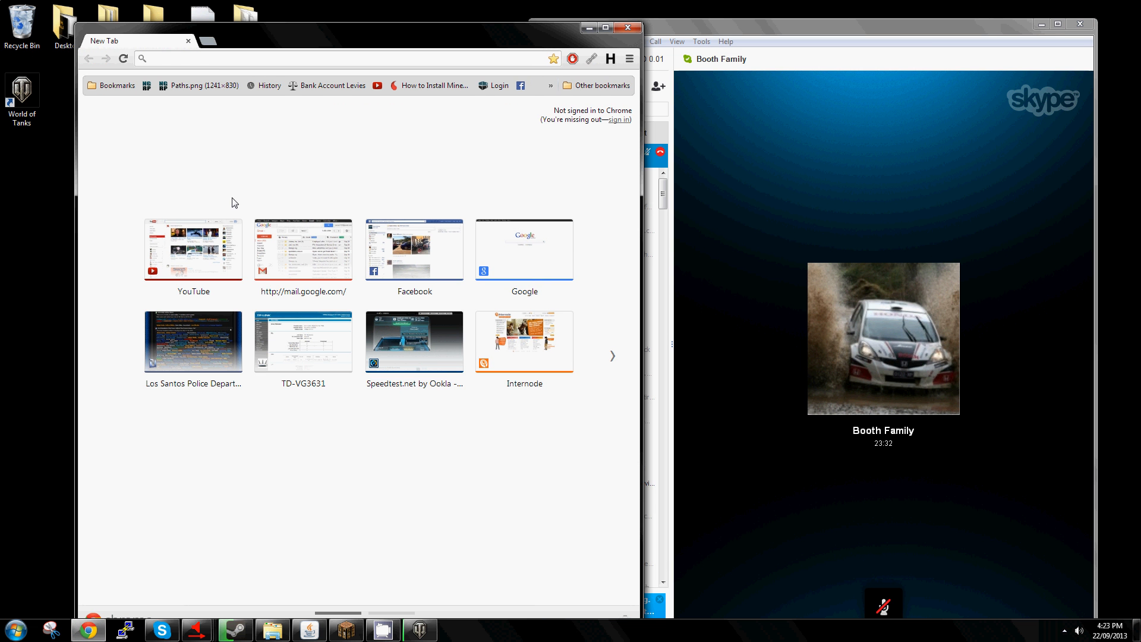
Play the MasterChef Season 4 Episode 25 finale on YouTube and recheck Skype's microphone setting.
{"action": "left_click", "coordinate": [193, 249]}
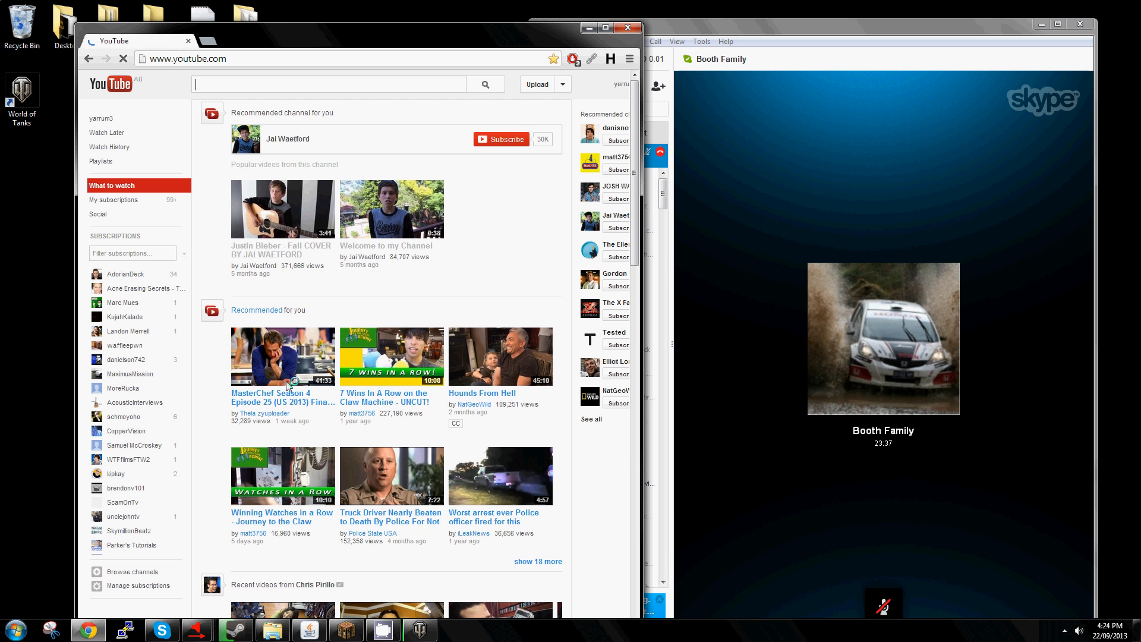
{"action": "left_click", "coordinate": [283, 356]}
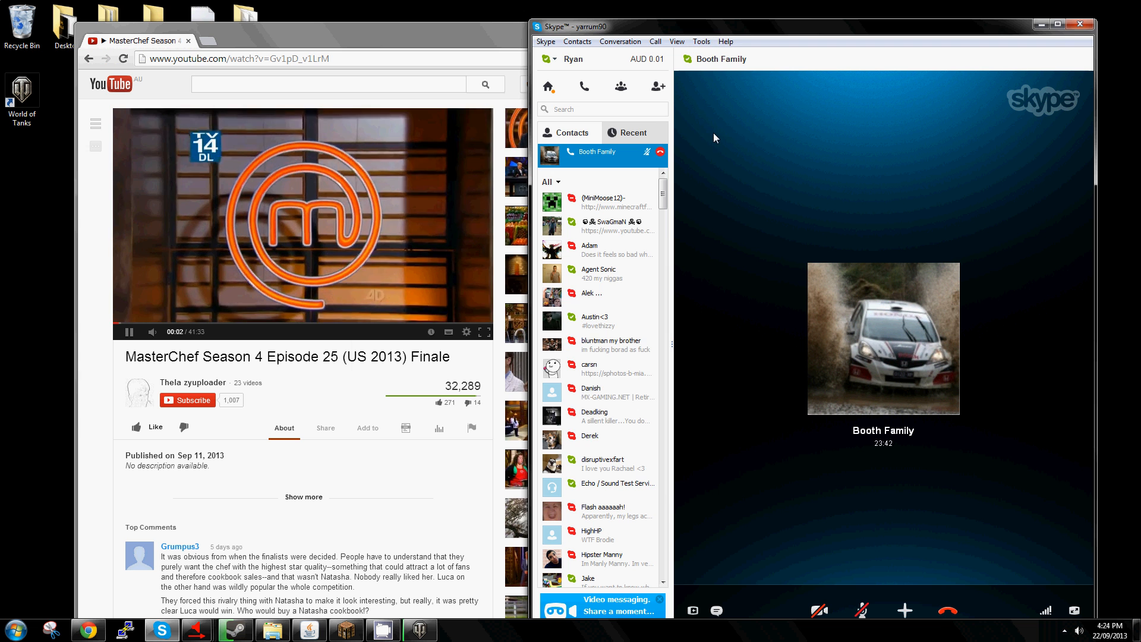
{"action": "left_click", "coordinate": [700, 40]}
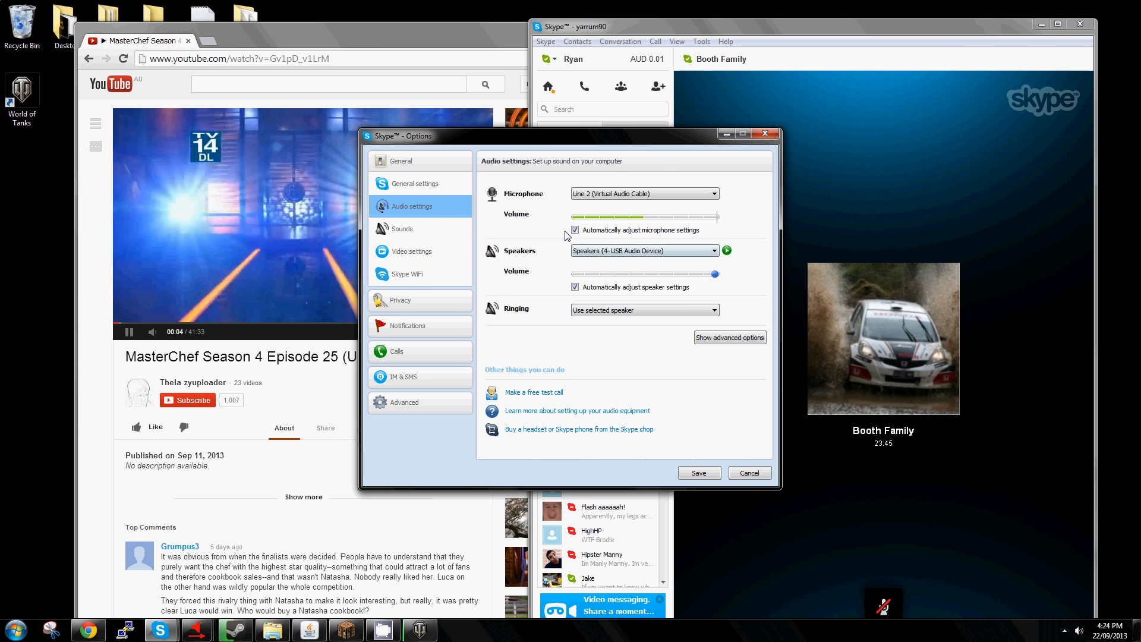